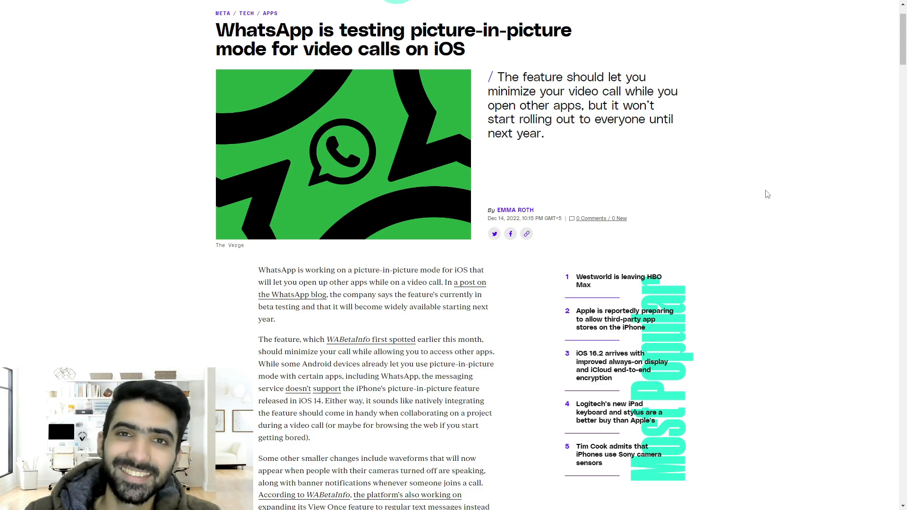
scroll(down, 3)
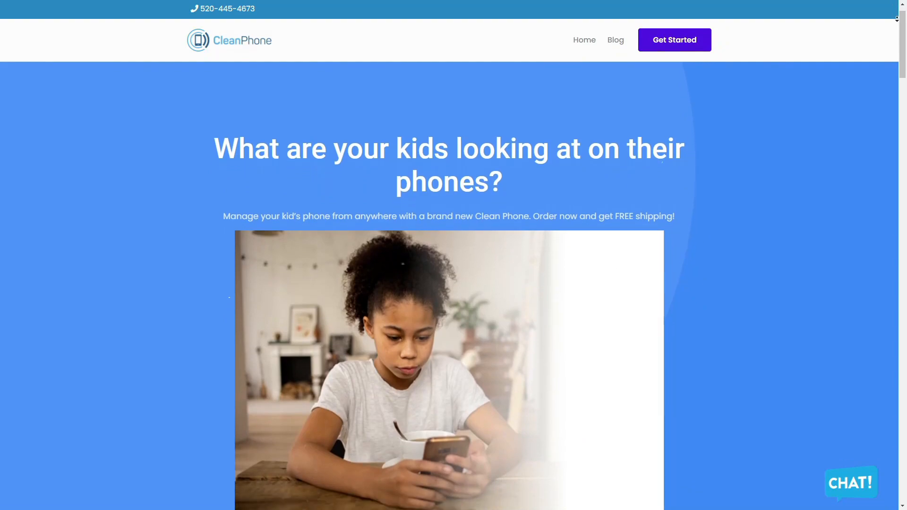
scroll(down, 3)
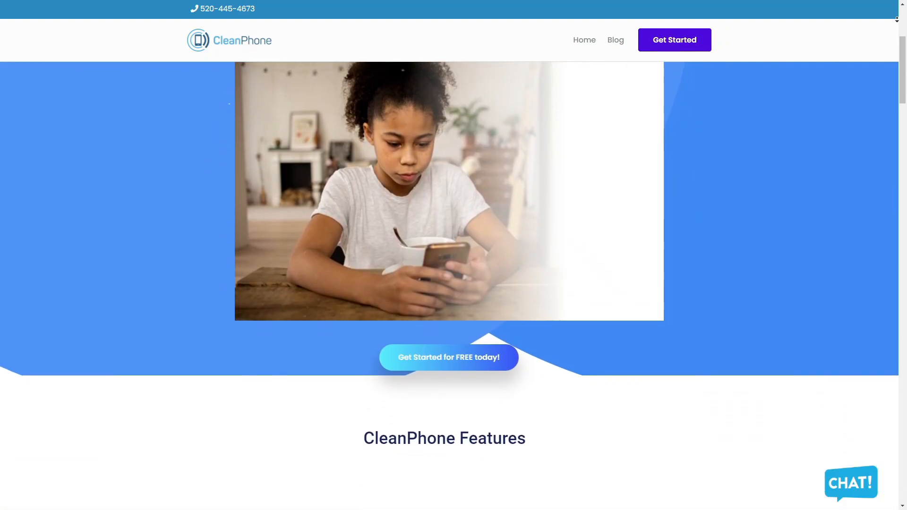
scroll(down, 3)
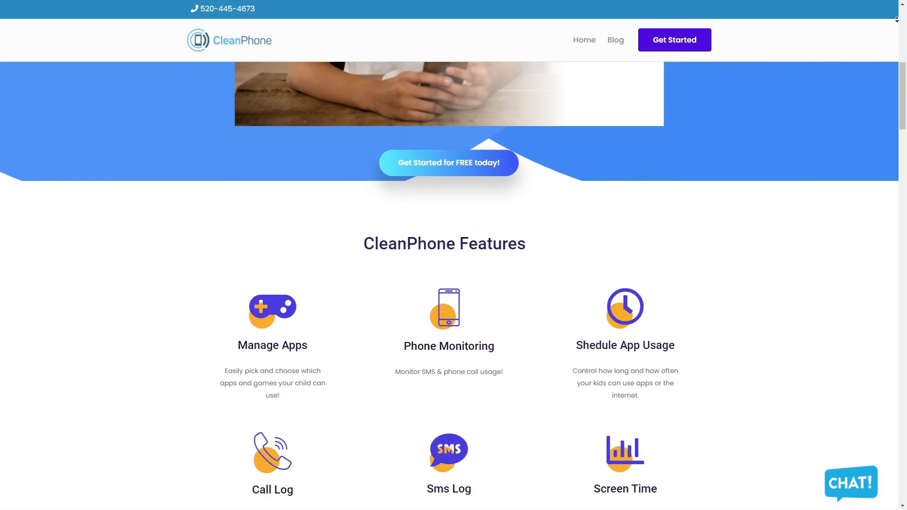
scroll(down, 3)
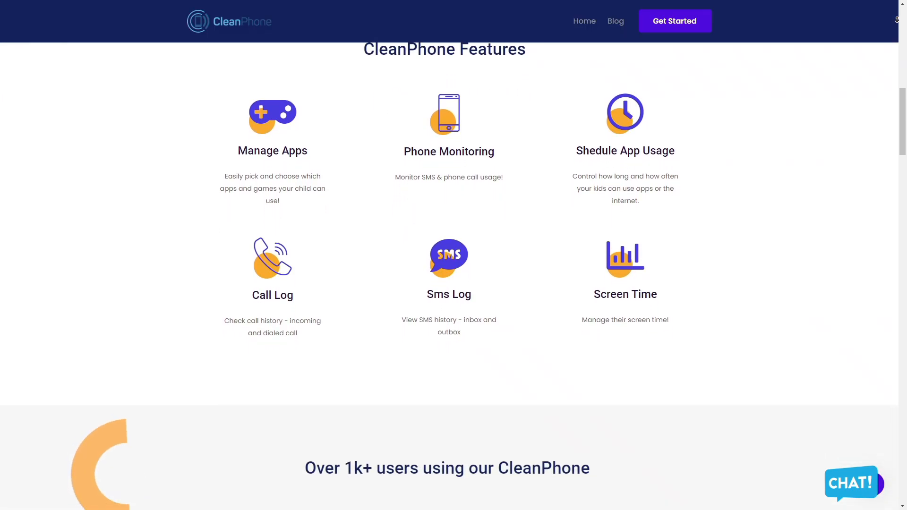
scroll(down, 3)
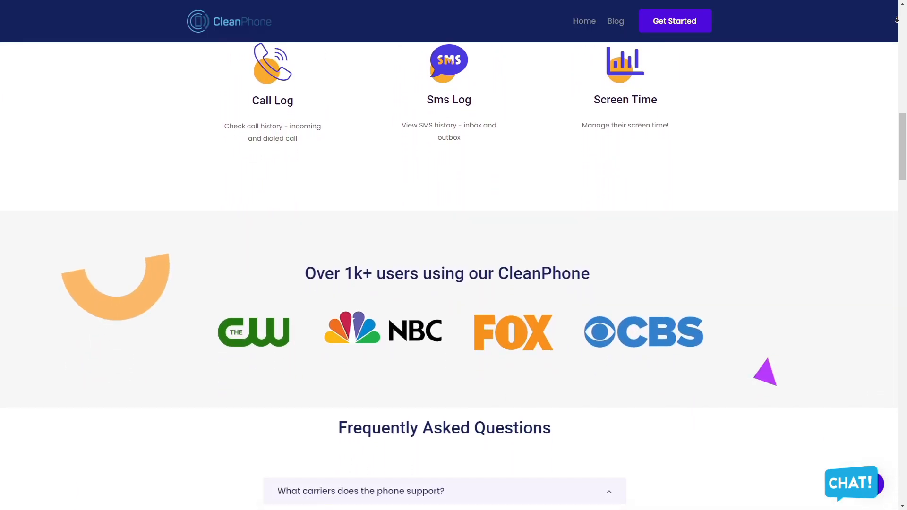
scroll(down, 3)
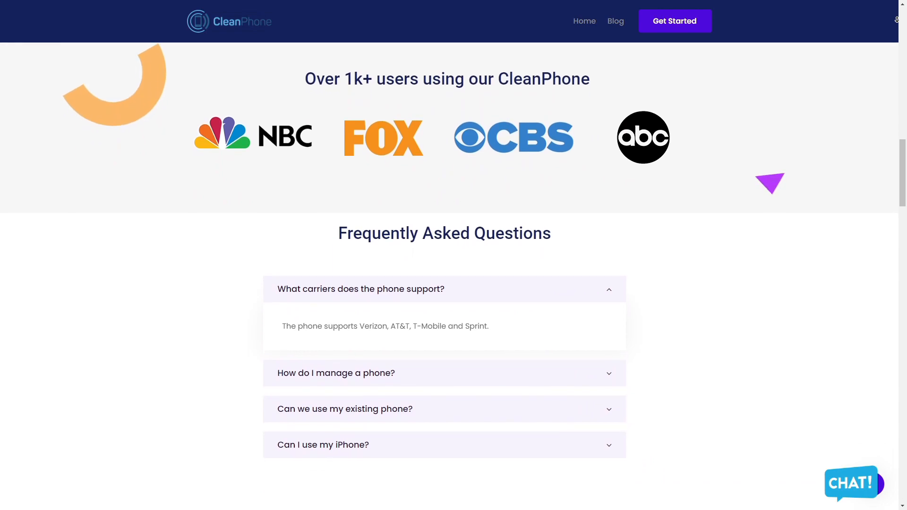
scroll(down, 3)
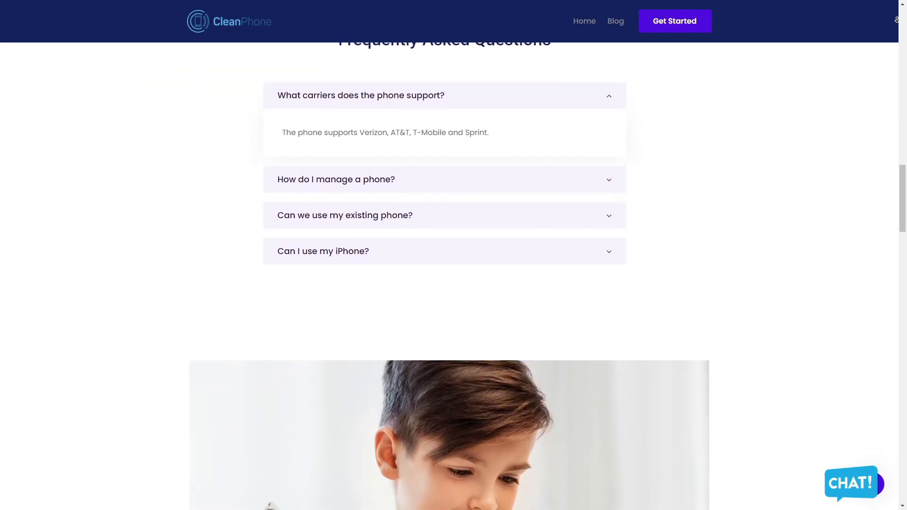
scroll(down, 3)
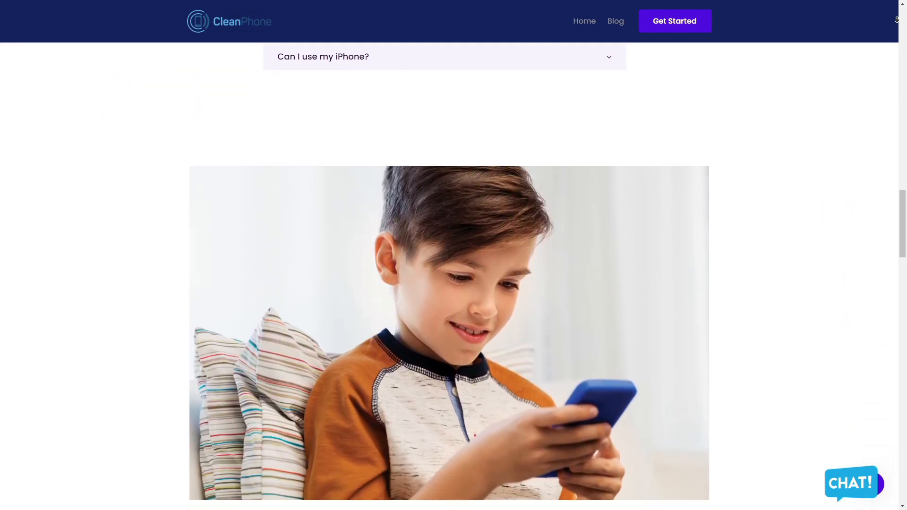
scroll(down, 3)
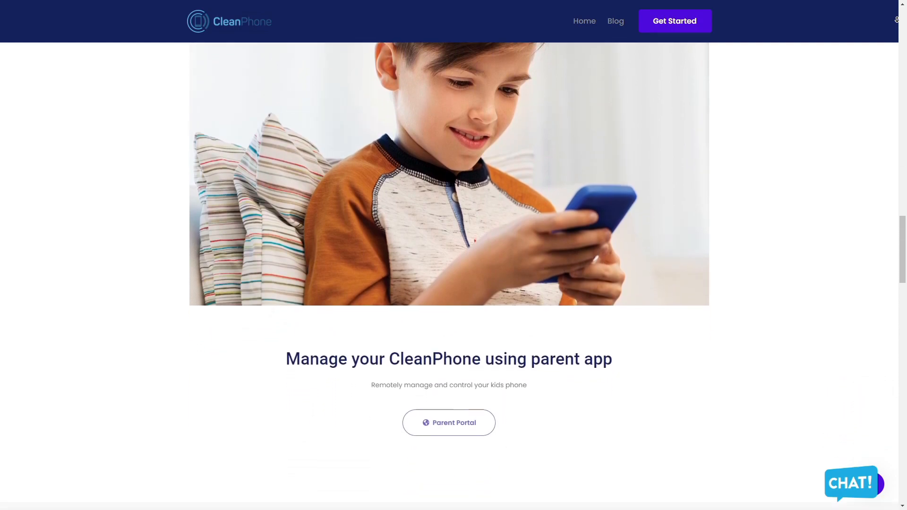
scroll(down, 3)
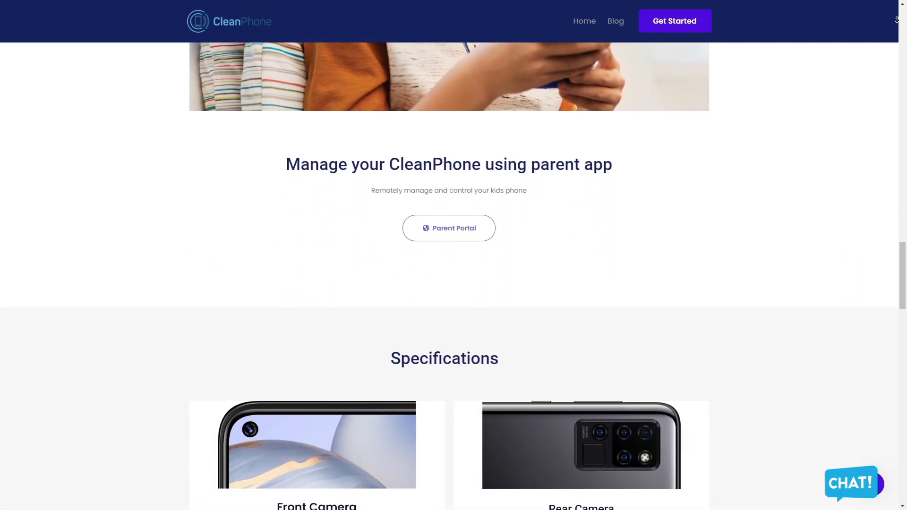
scroll(down, 3)
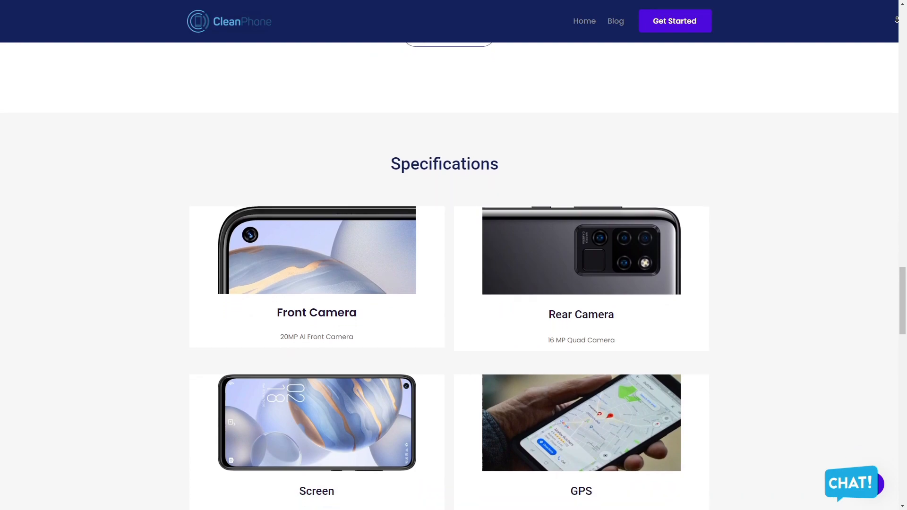
scroll(down, 3)
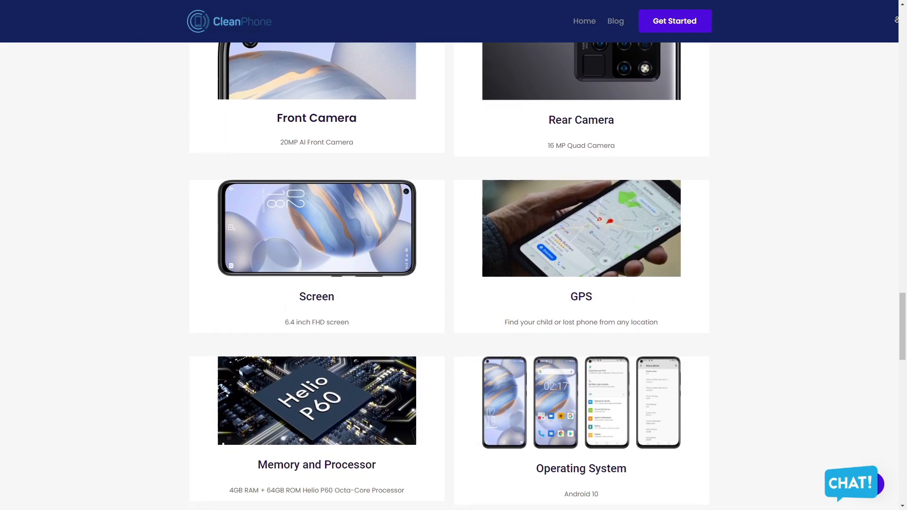
scroll(down, 3)
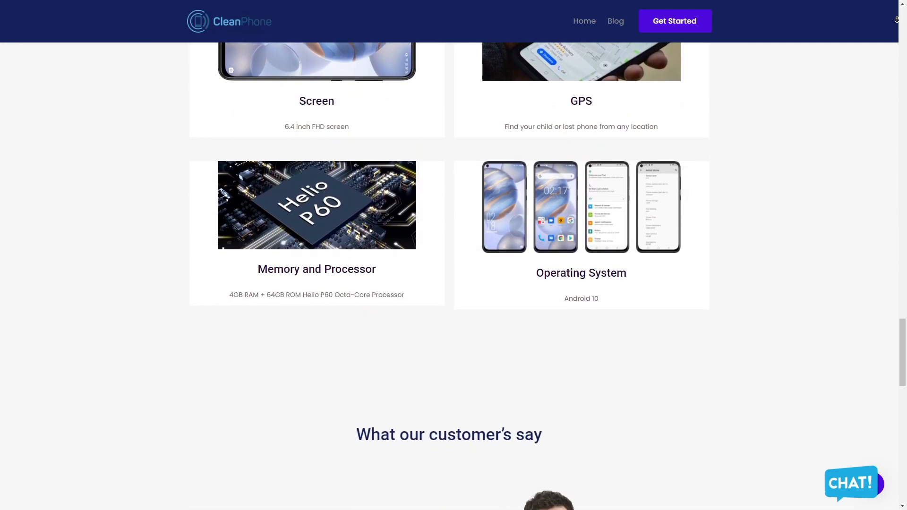
scroll(down, 3)
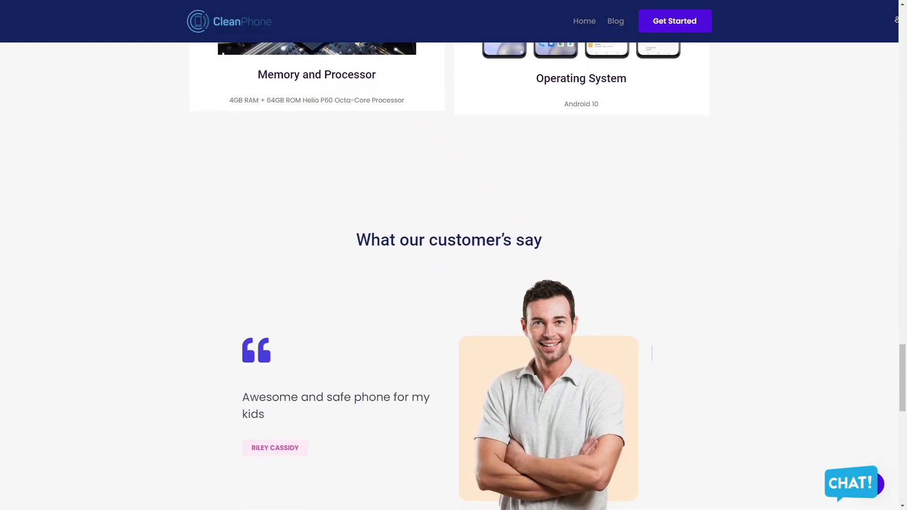
scroll(down, 3)
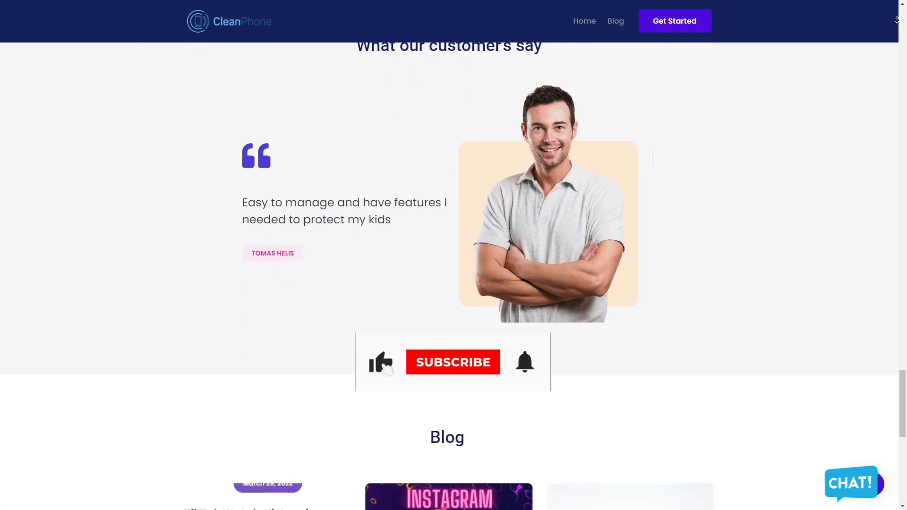
scroll(down, 3)
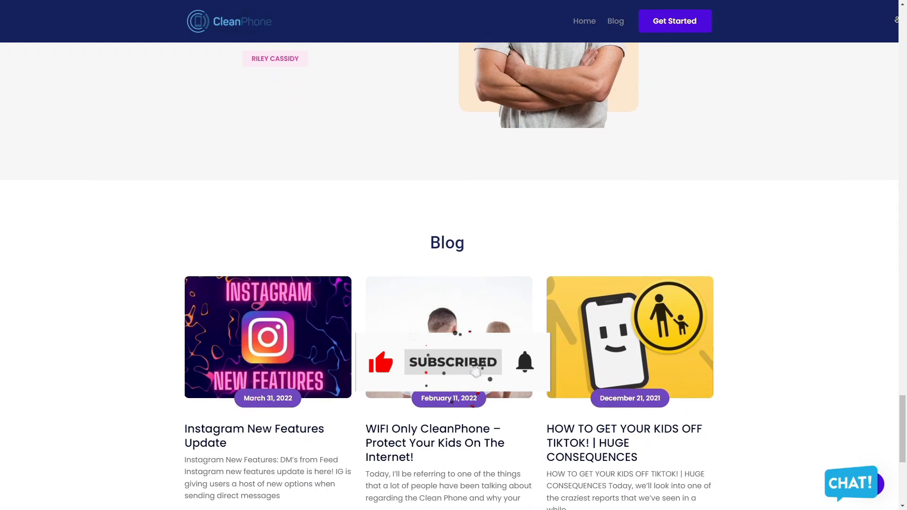
scroll(down, 3)
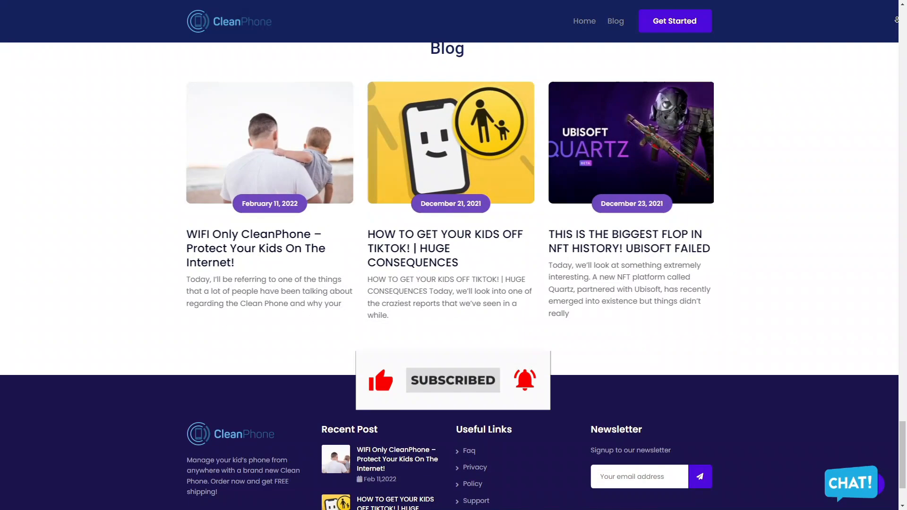